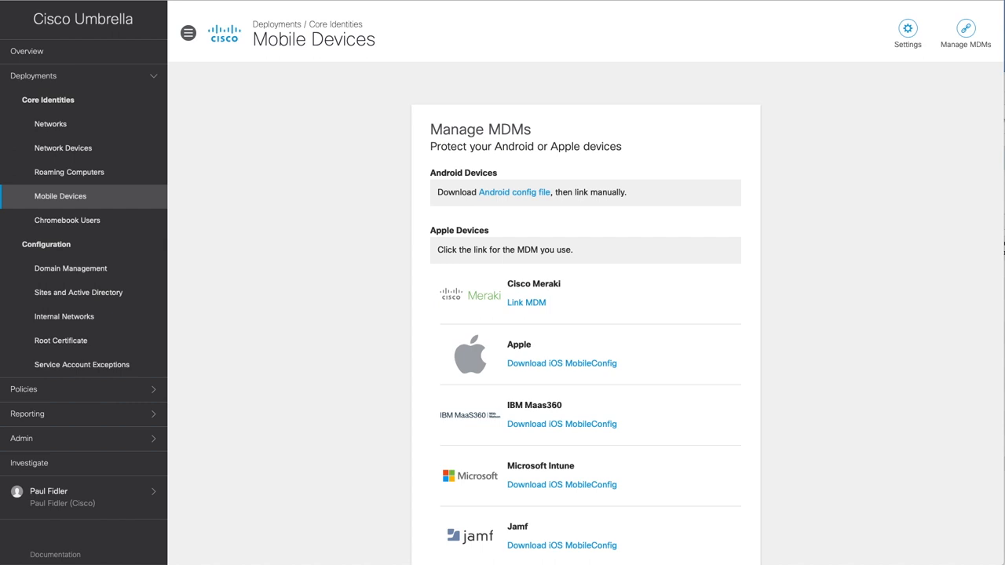
mouse_move(894, 395)
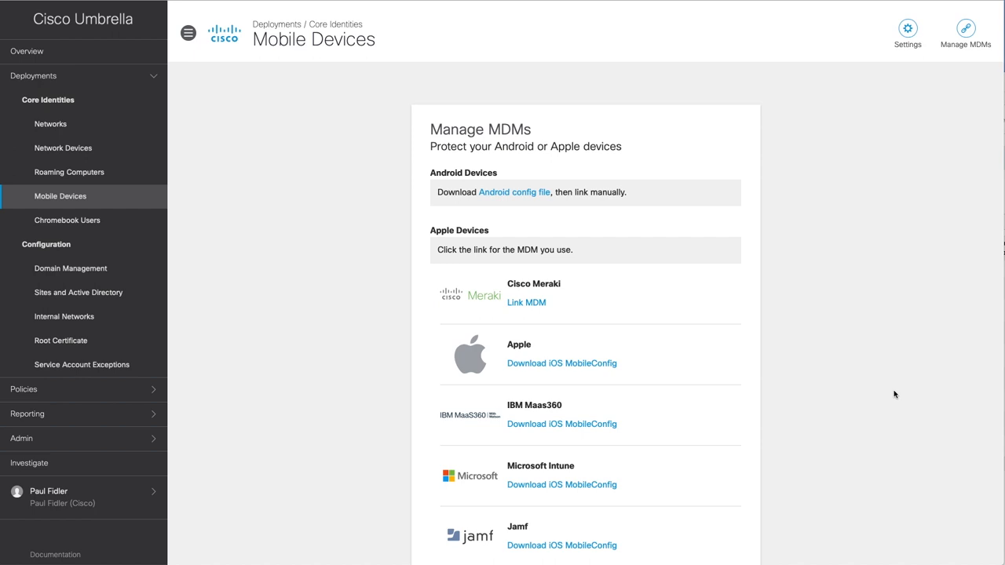
mouse_move(895, 366)
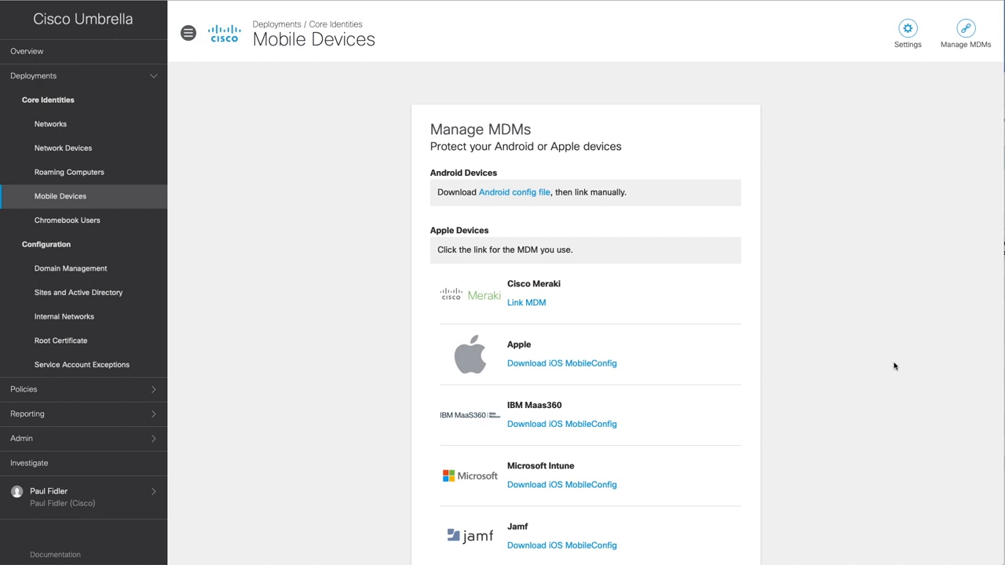
mouse_move(821, 340)
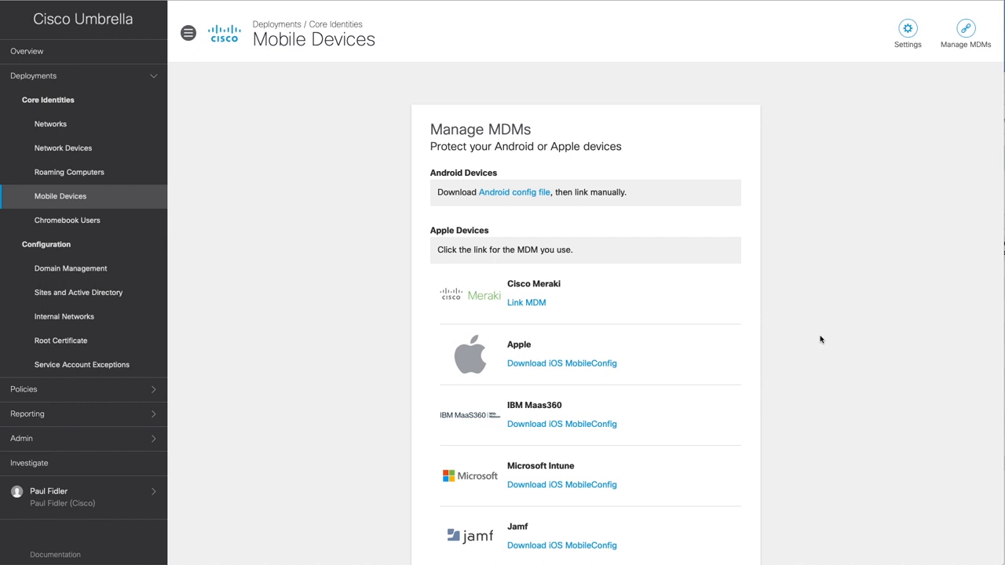
mouse_move(564, 305)
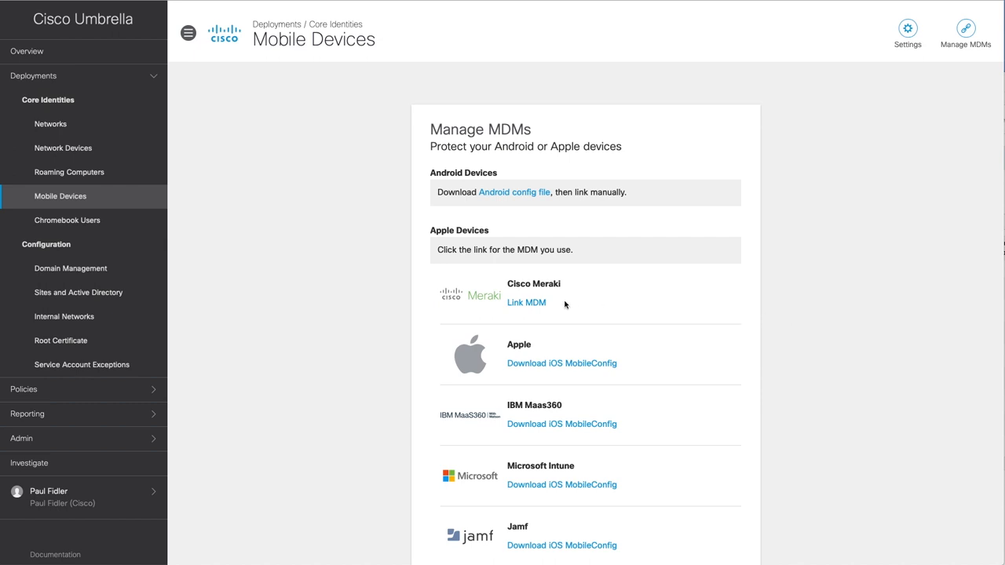
mouse_move(526, 303)
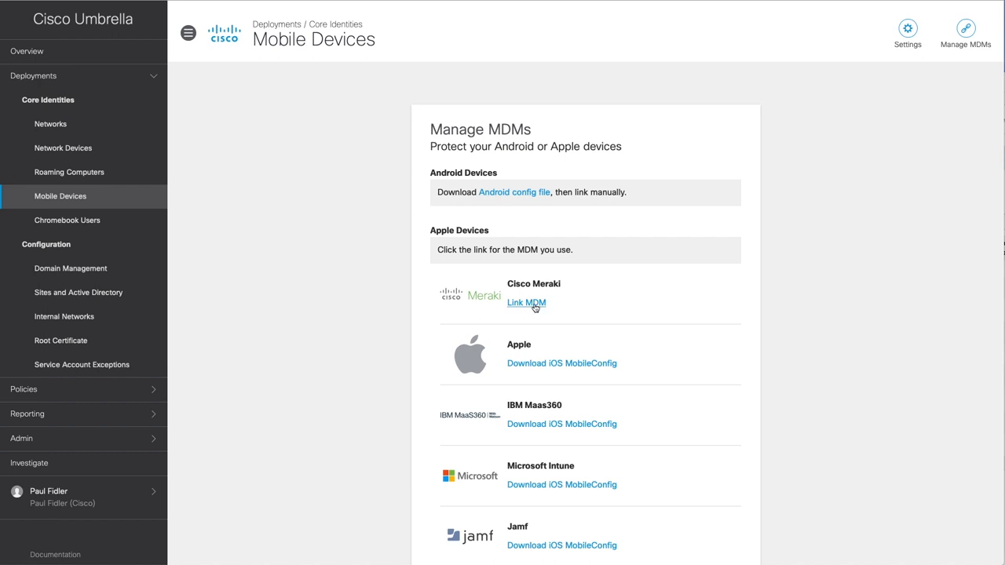
Link Cisco Meraki as Umbrella's MDM using the pasted API key and existing admin email.
click(526, 302)
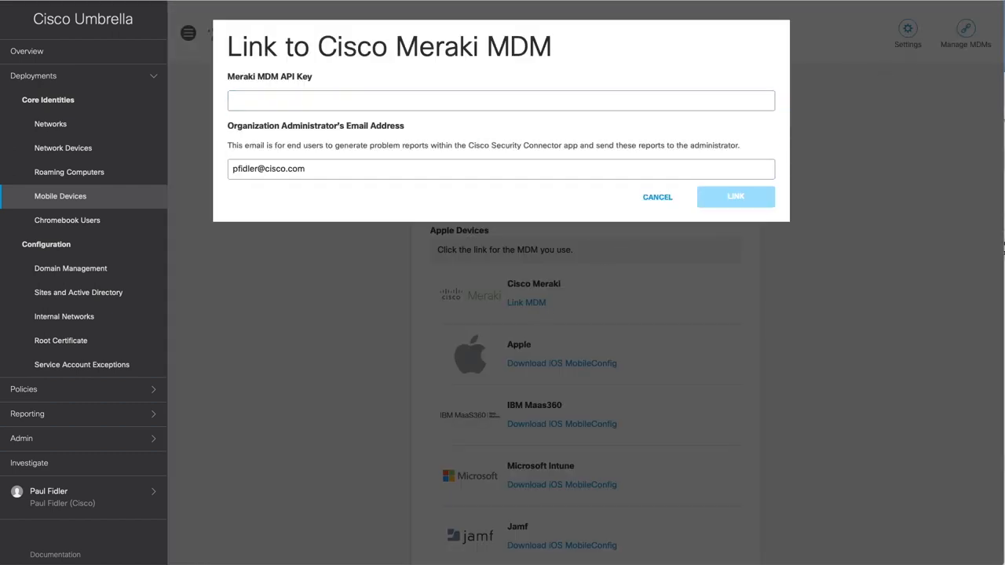
mouse_move(902, 75)
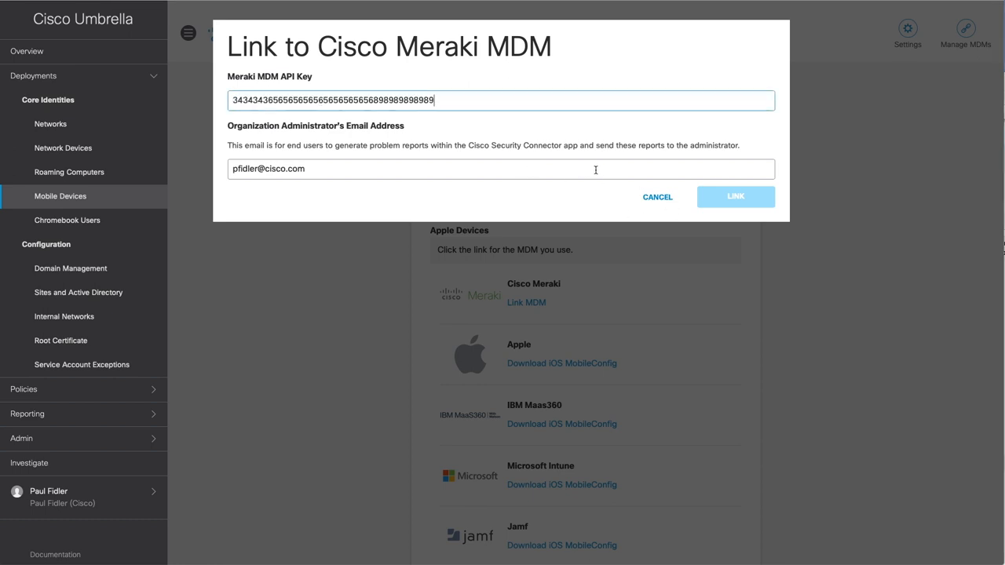
click(735, 196)
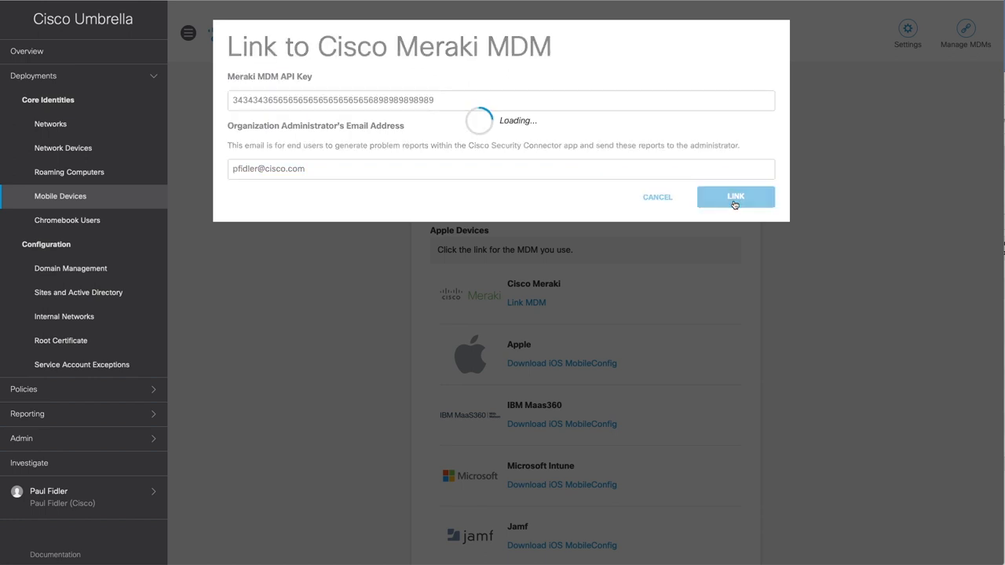
click(735, 196)
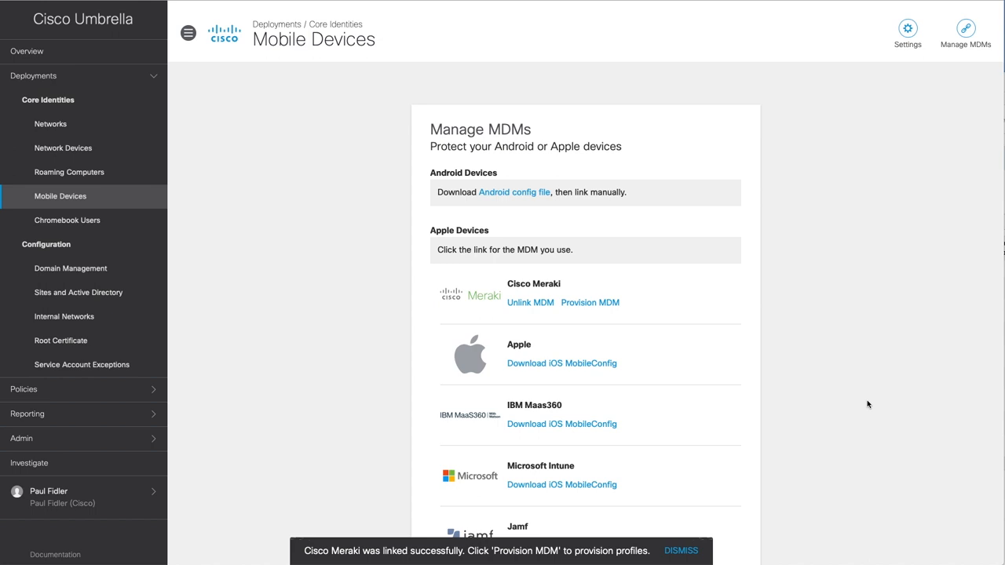
mouse_move(859, 407)
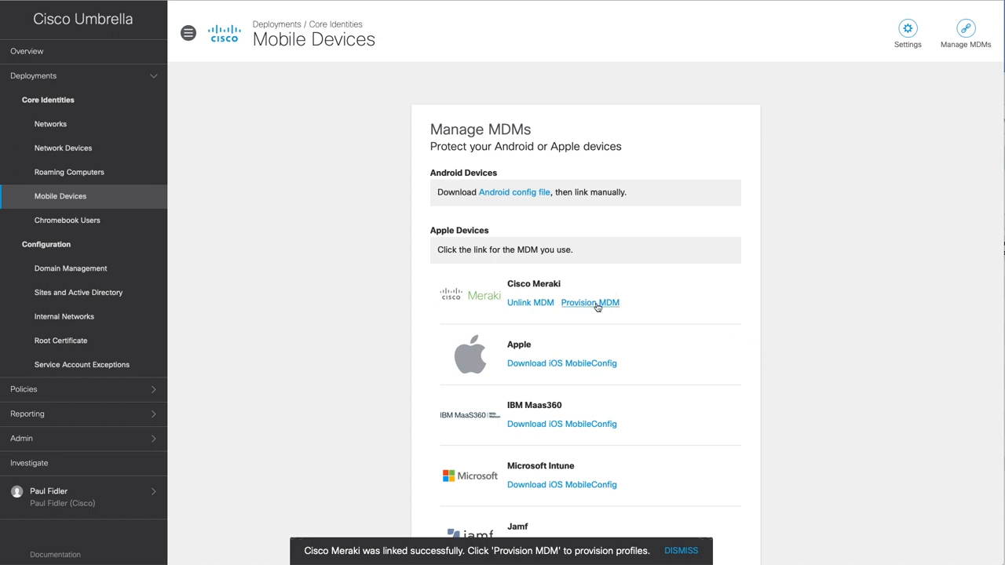
Browse MDM provisioning to the first Meraki organization's Education network.
click(590, 302)
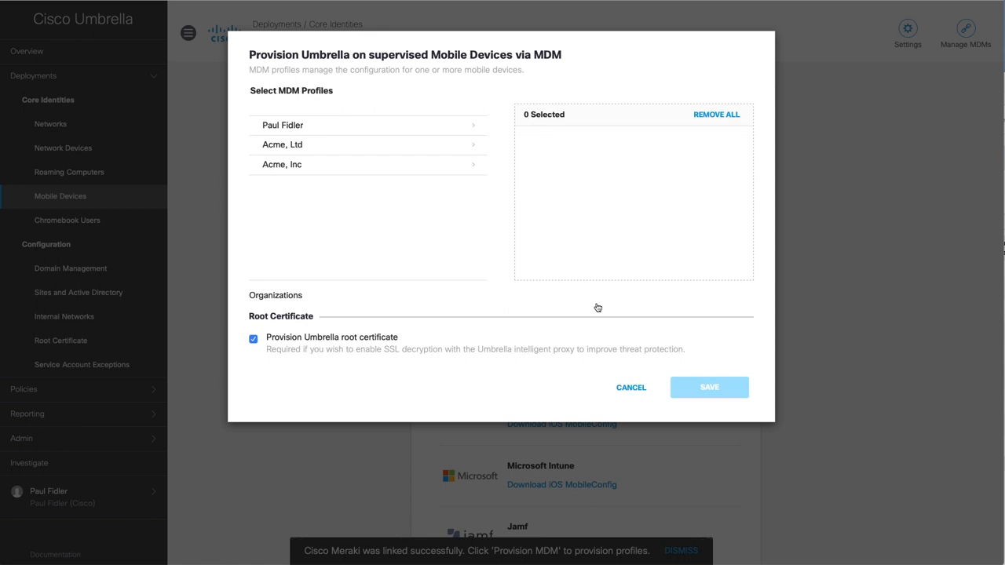
mouse_move(345, 230)
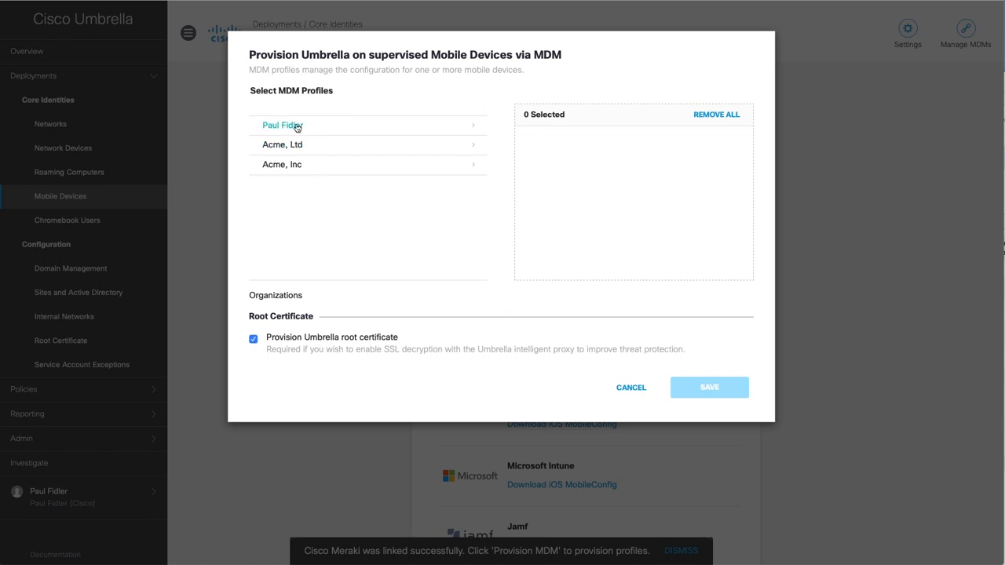
click(282, 125)
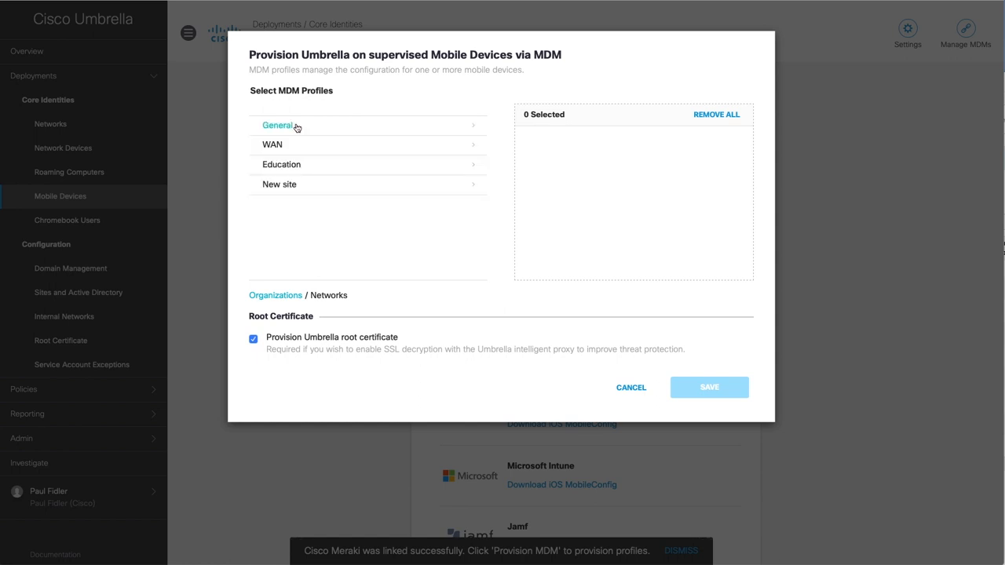
mouse_move(294, 241)
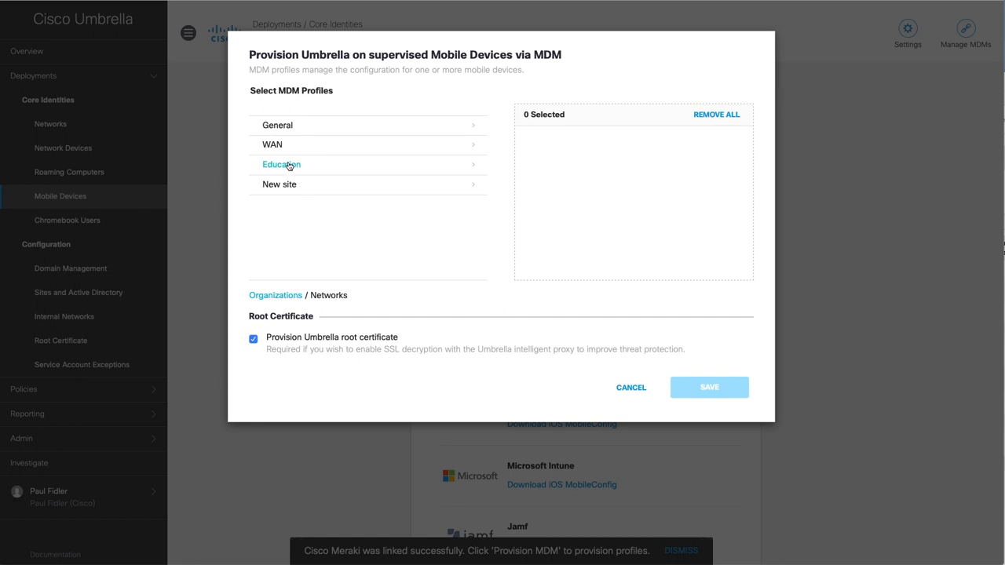
click(281, 164)
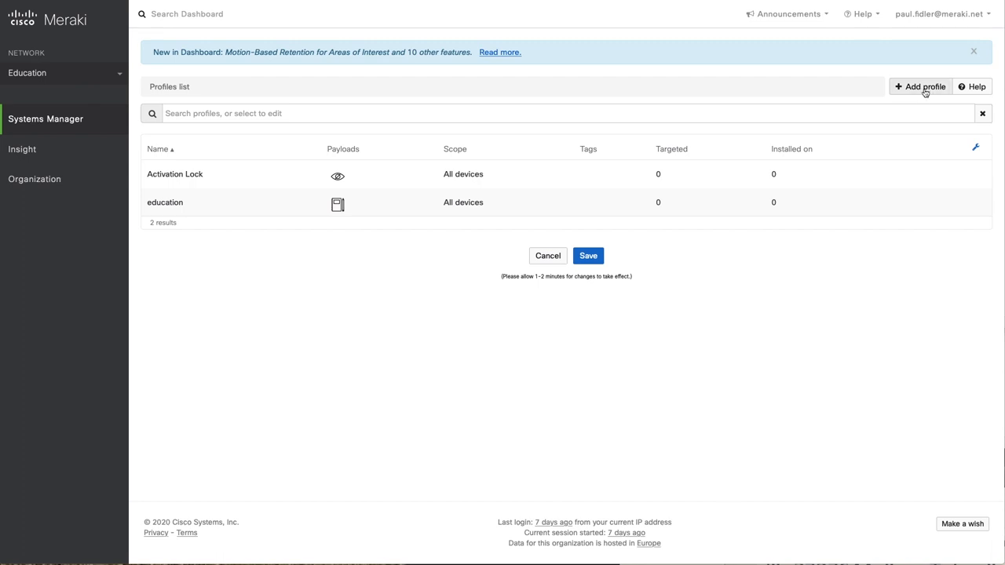
Create and save a device profile named 'iOS Umbrella' in Meraki's Education network.
click(923, 86)
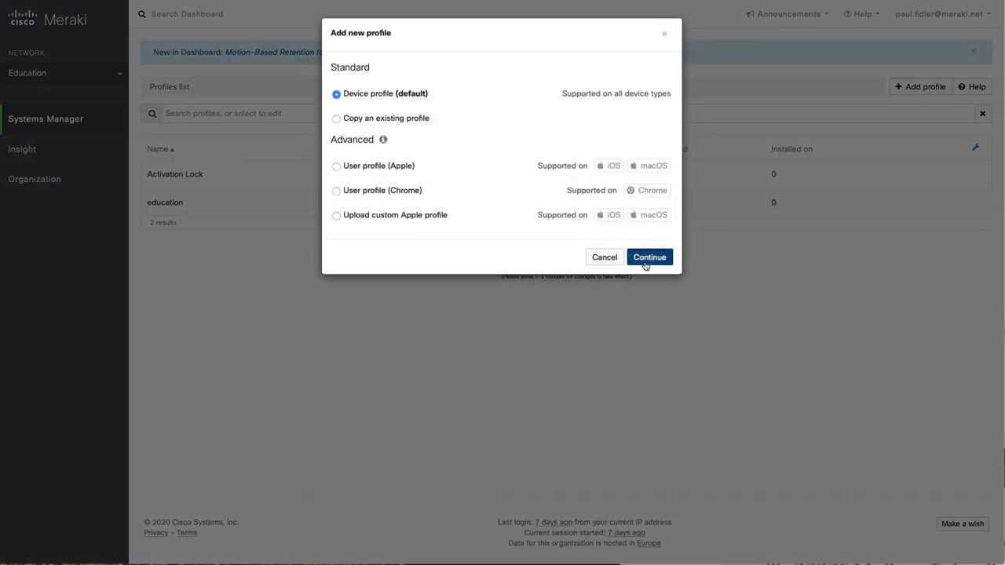
click(649, 257)
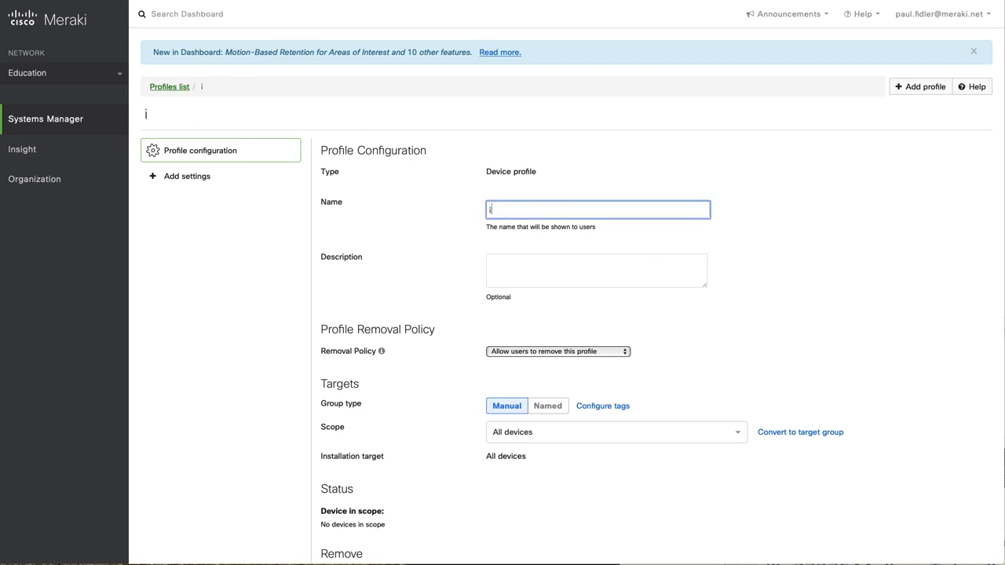
text(OS Umbrella)
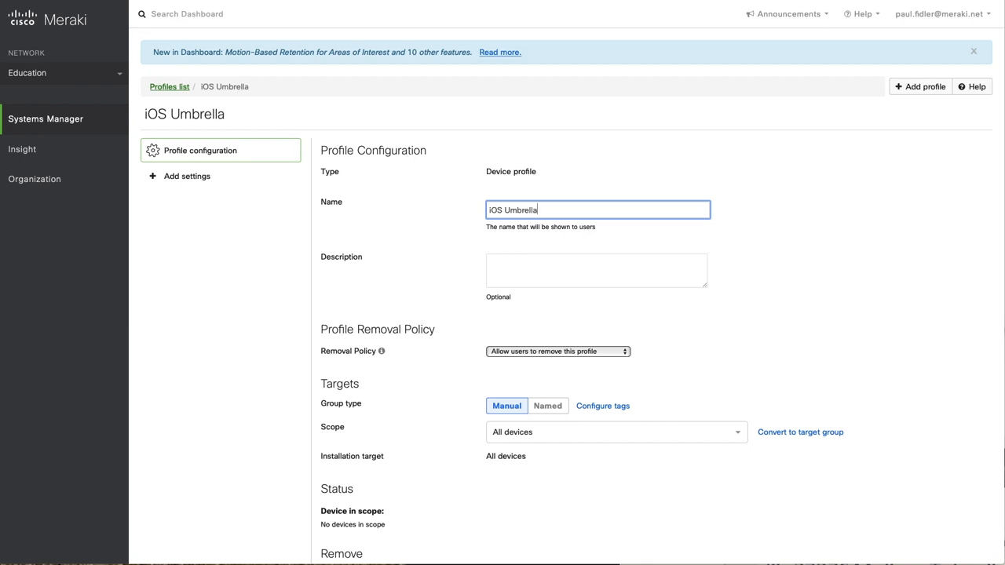
scroll(down, 3)
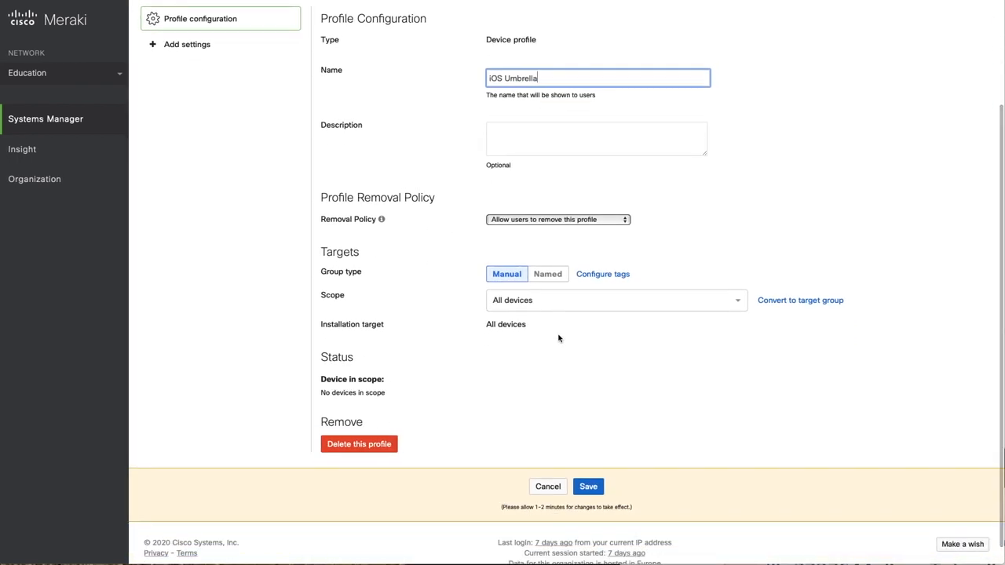
mouse_move(520, 312)
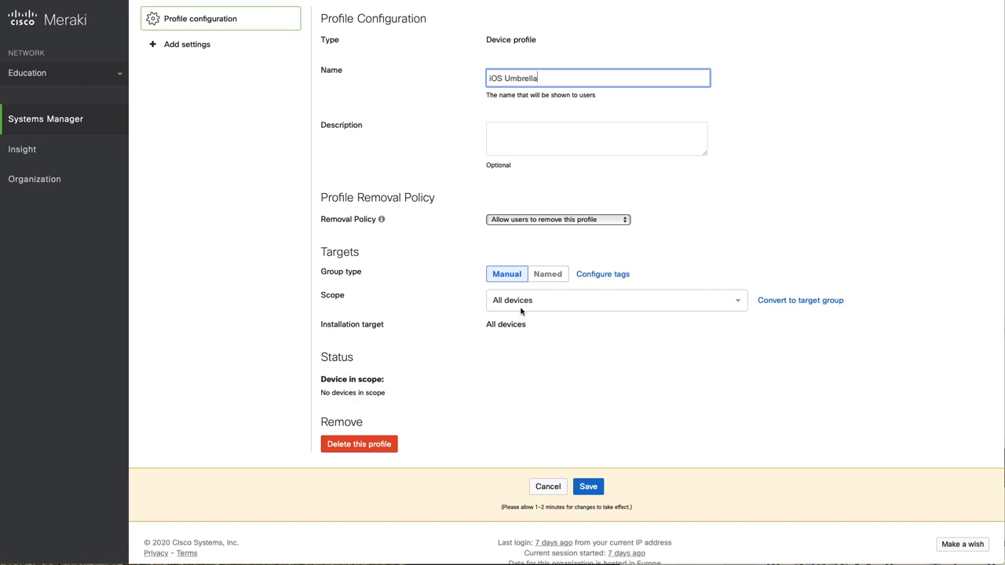
click(588, 486)
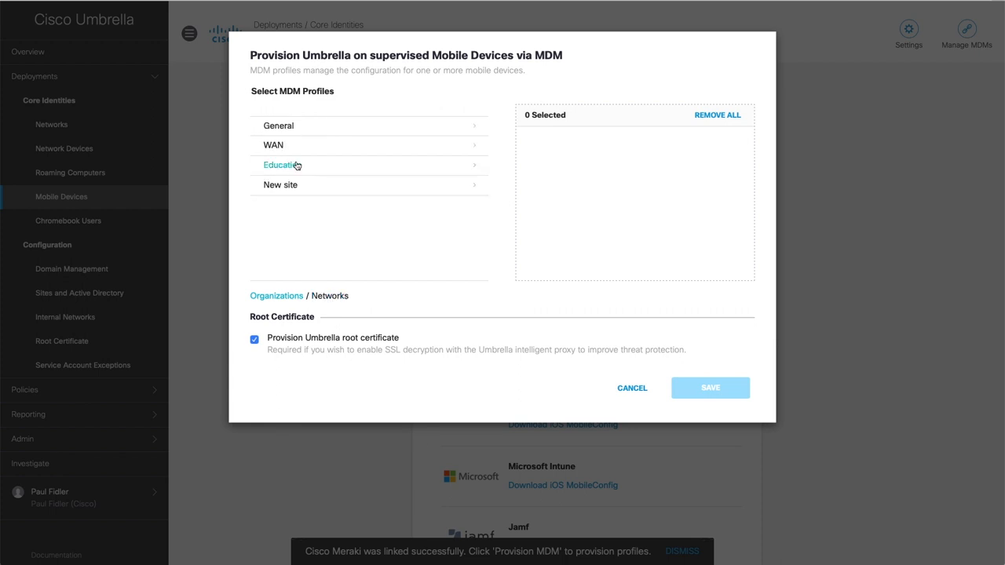
Select only the Education network's iOS Umbrella profile for provisioning and save.
click(278, 165)
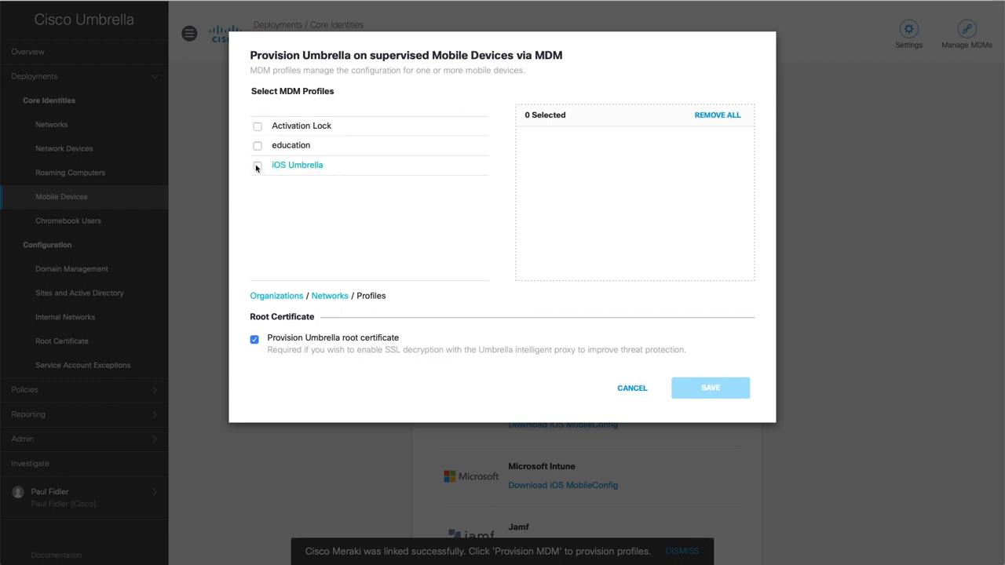
click(256, 165)
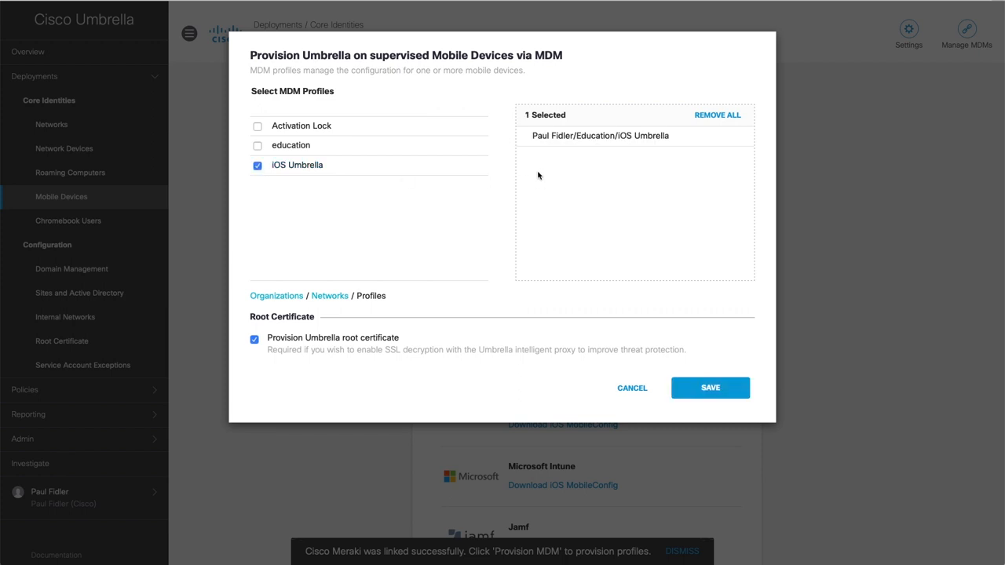
mouse_move(547, 148)
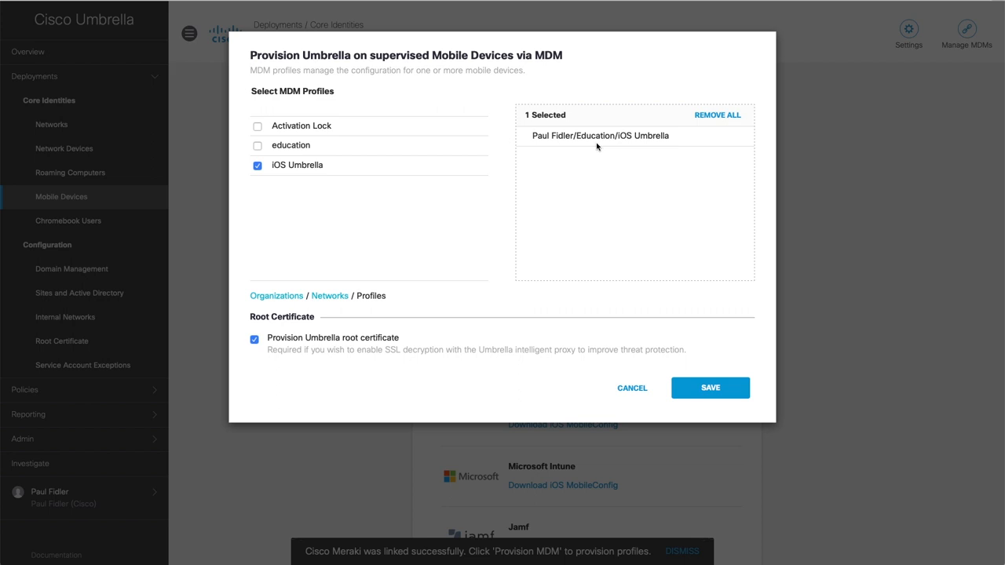
mouse_move(710, 395)
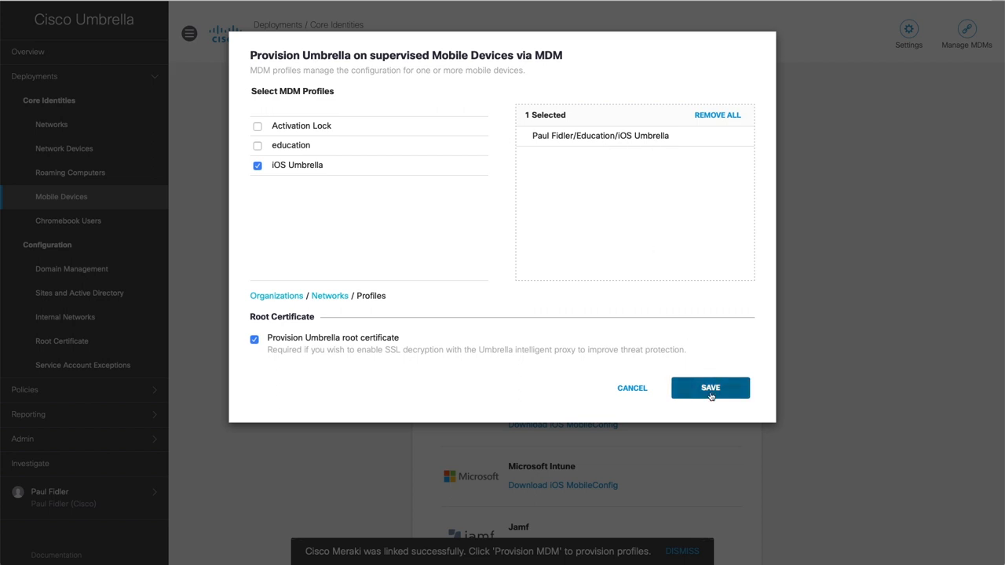
click(709, 388)
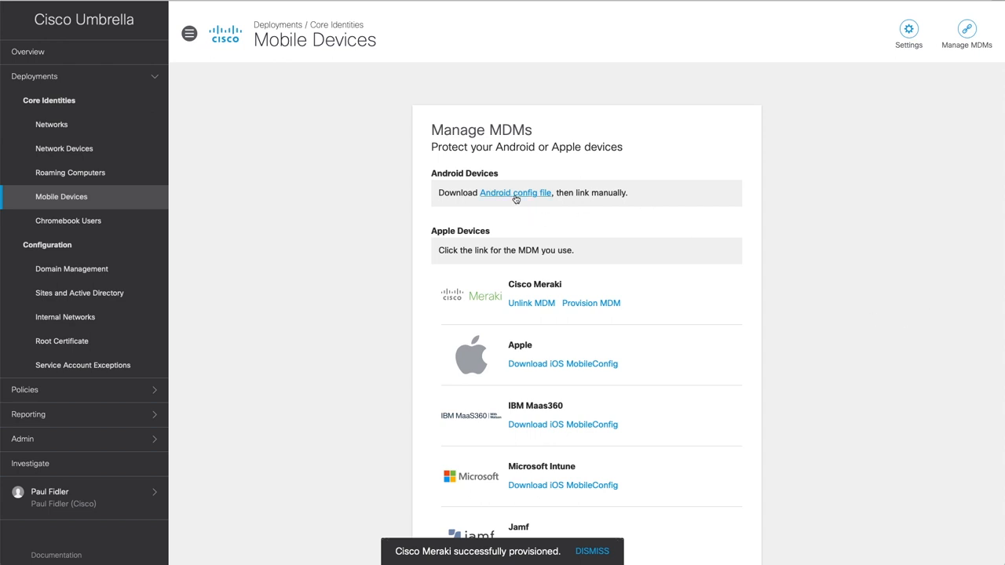
mouse_move(778, 152)
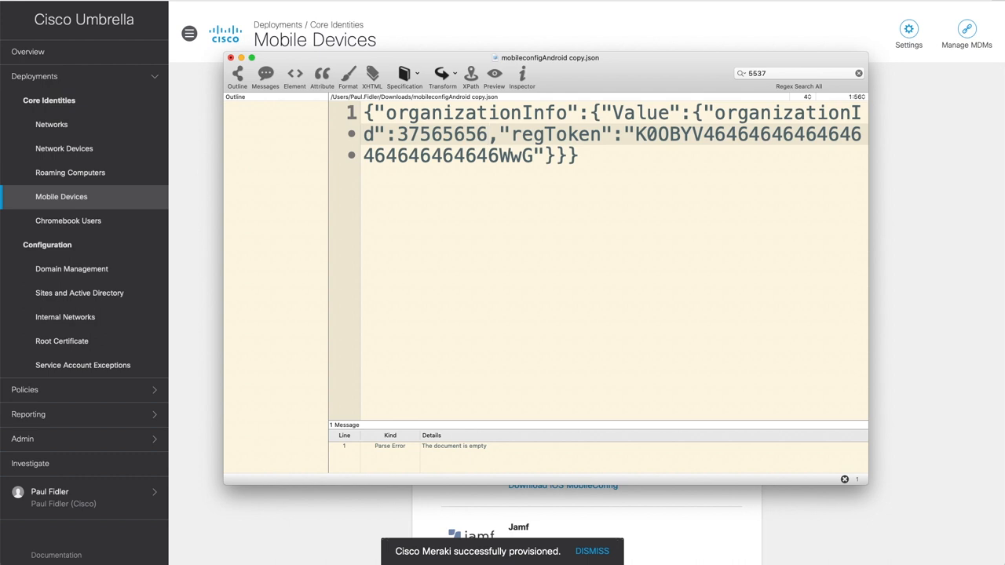
Select the organization ID value in the code editor.
click(488, 135)
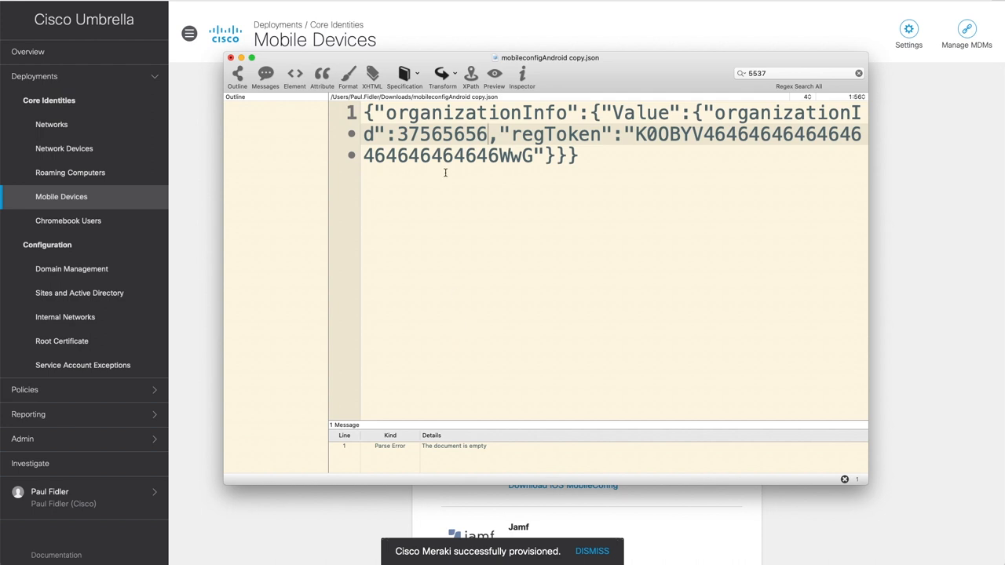
double_click(441, 134)
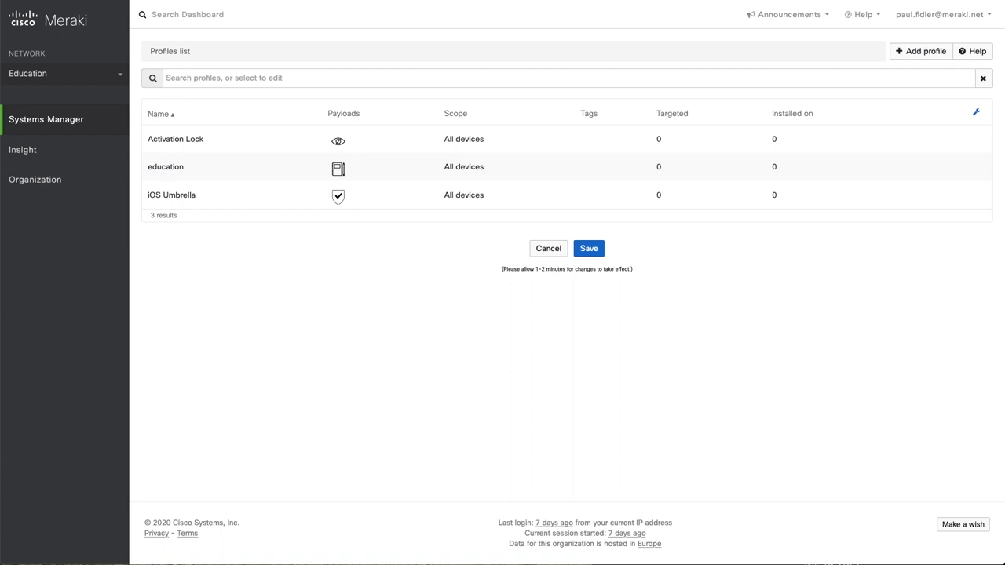
click(46, 119)
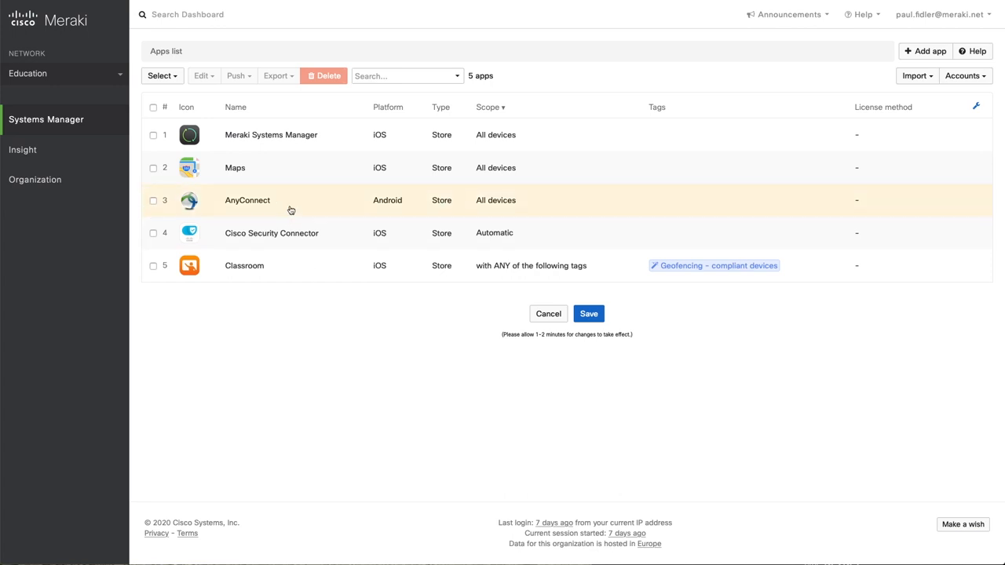
mouse_move(274, 209)
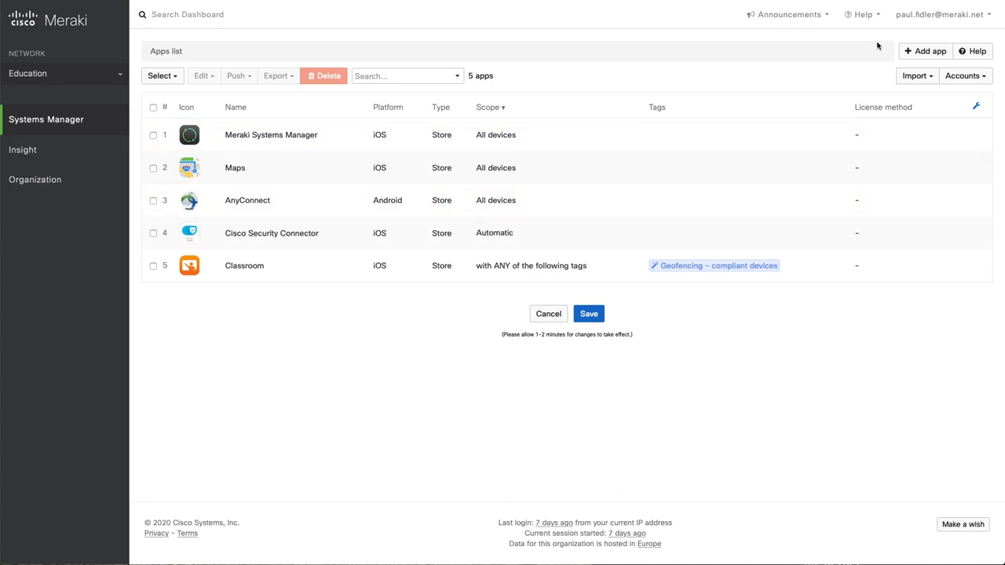
click(924, 50)
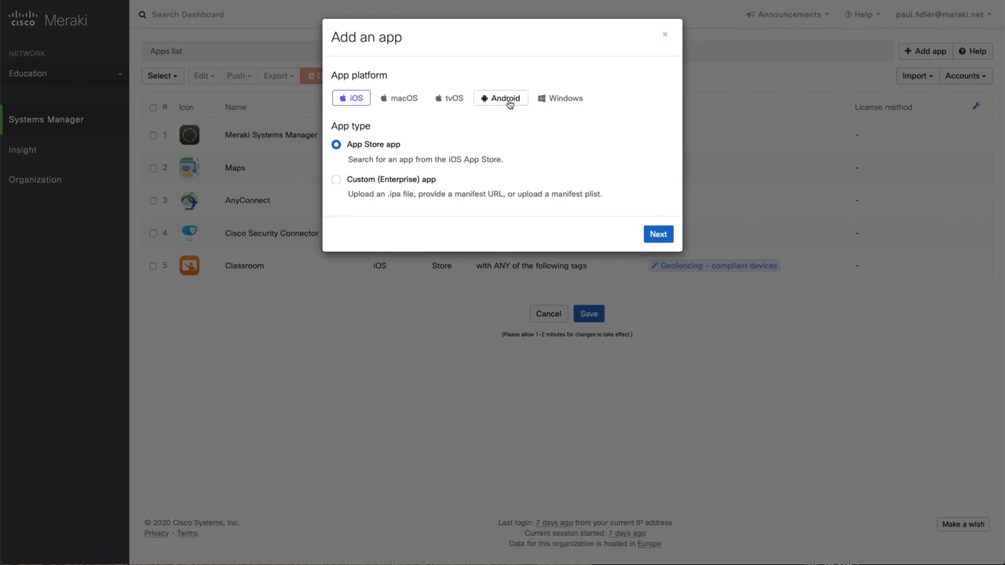
click(658, 234)
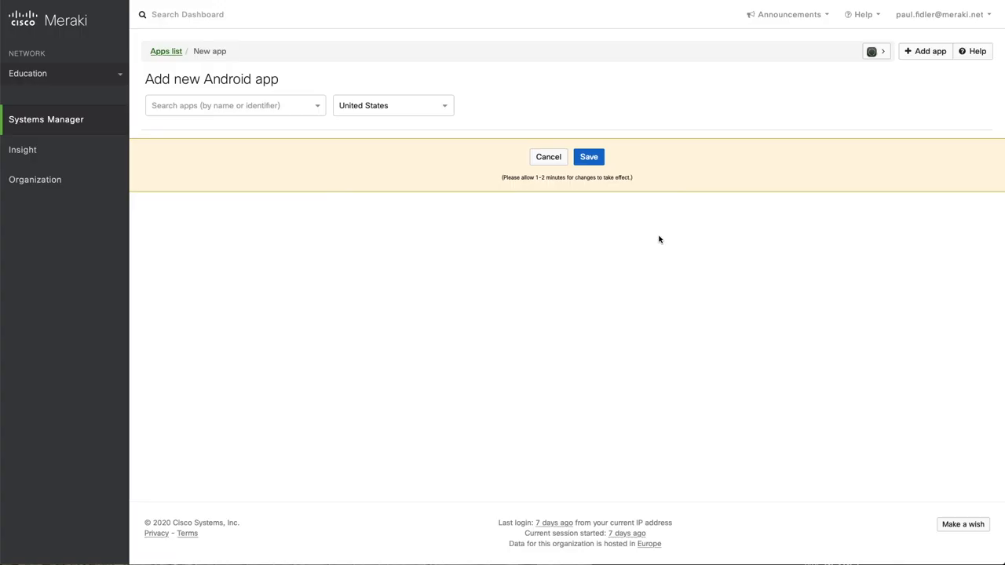
text(an)
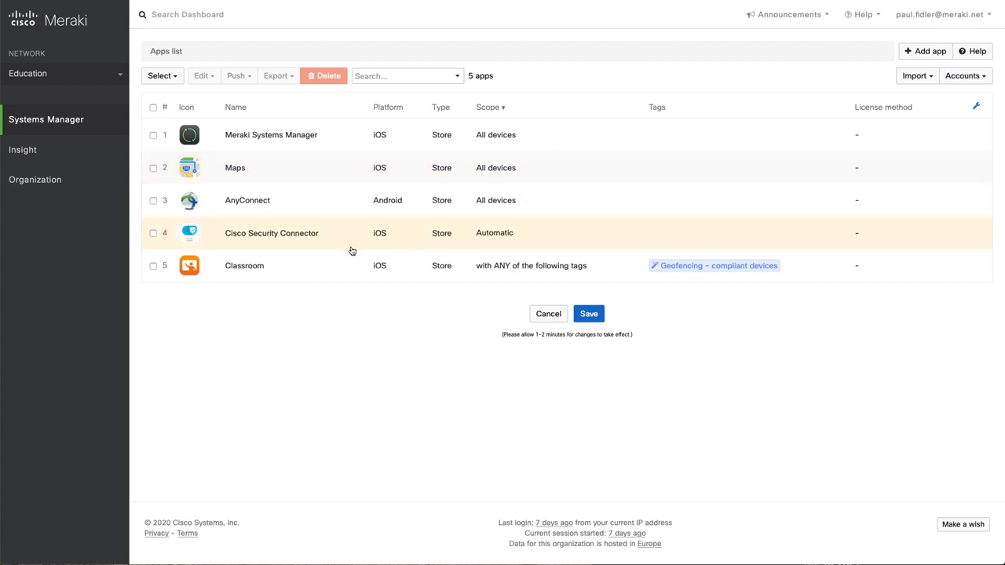
mouse_move(483, 200)
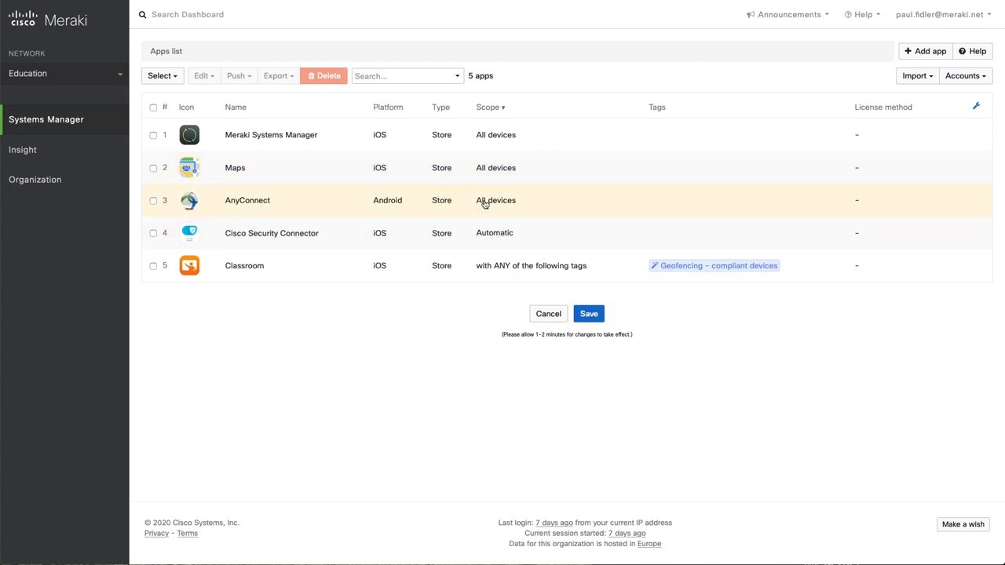
click(46, 119)
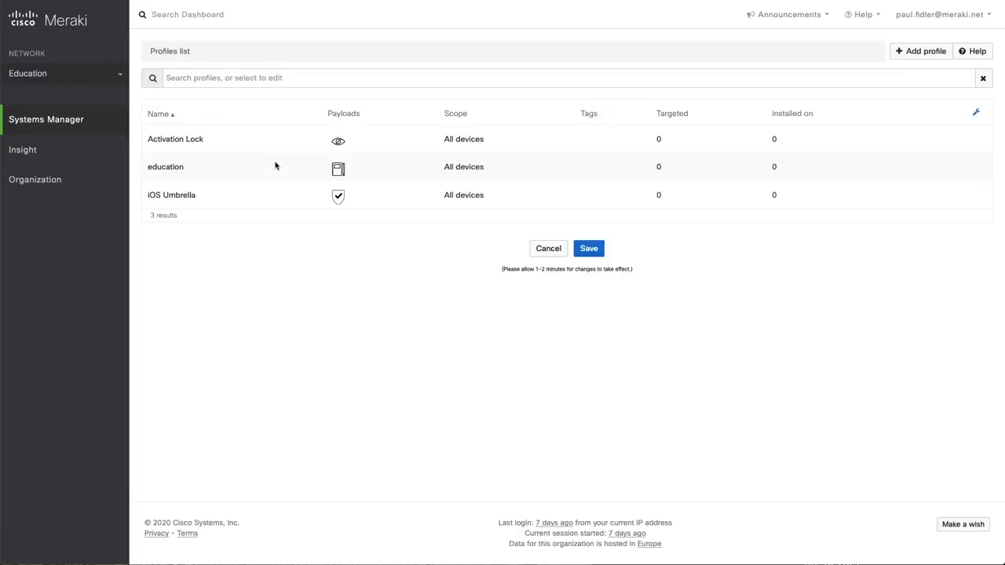
mouse_move(927, 51)
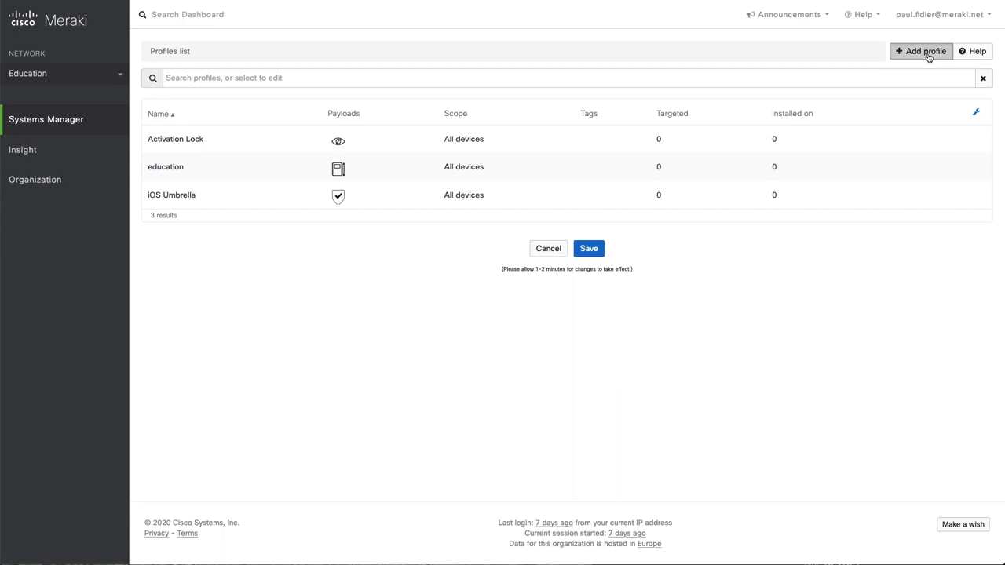
Start a device profile named 'Android Umbrella' and list its available settings payloads.
click(920, 51)
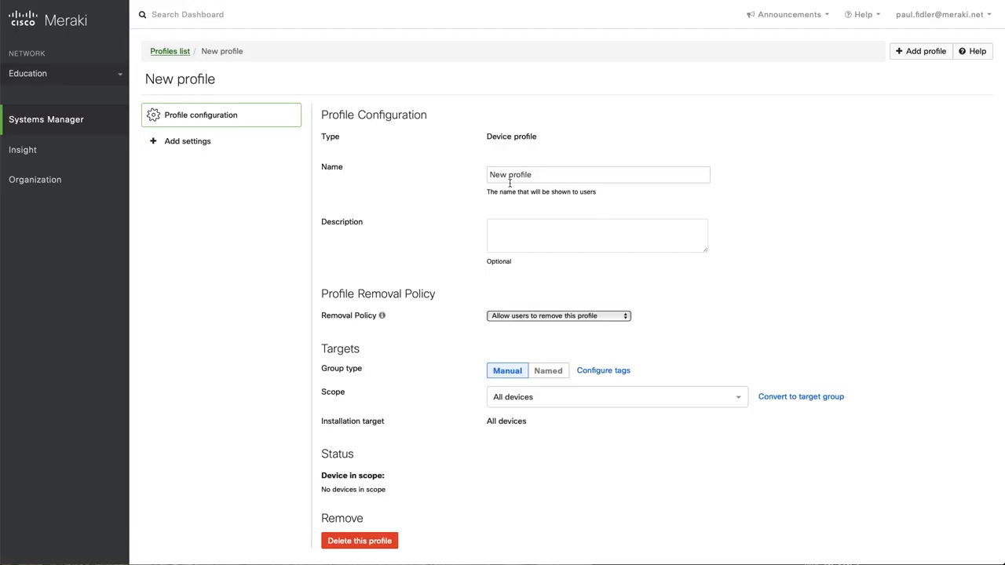
text(Android U)
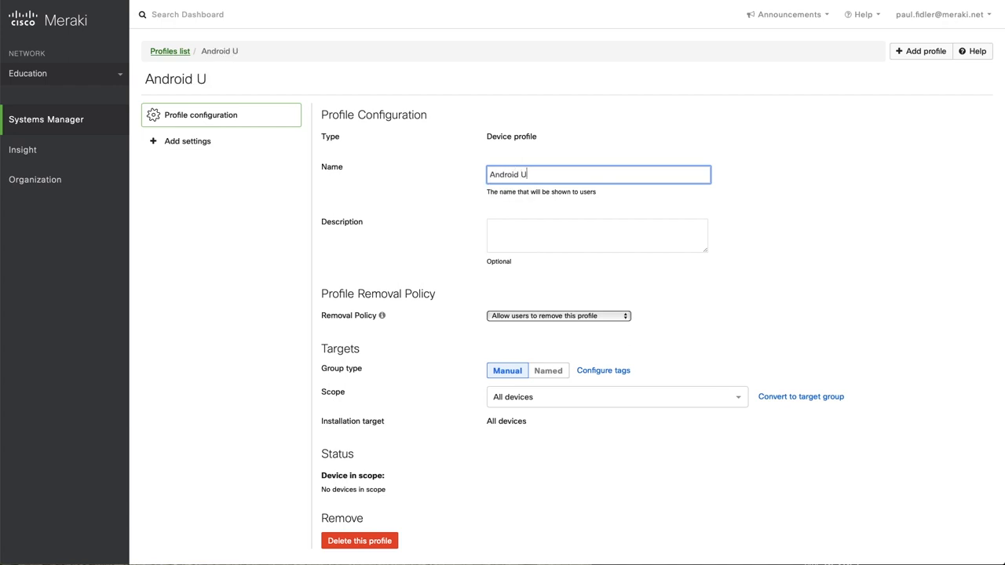
text(mbrella)
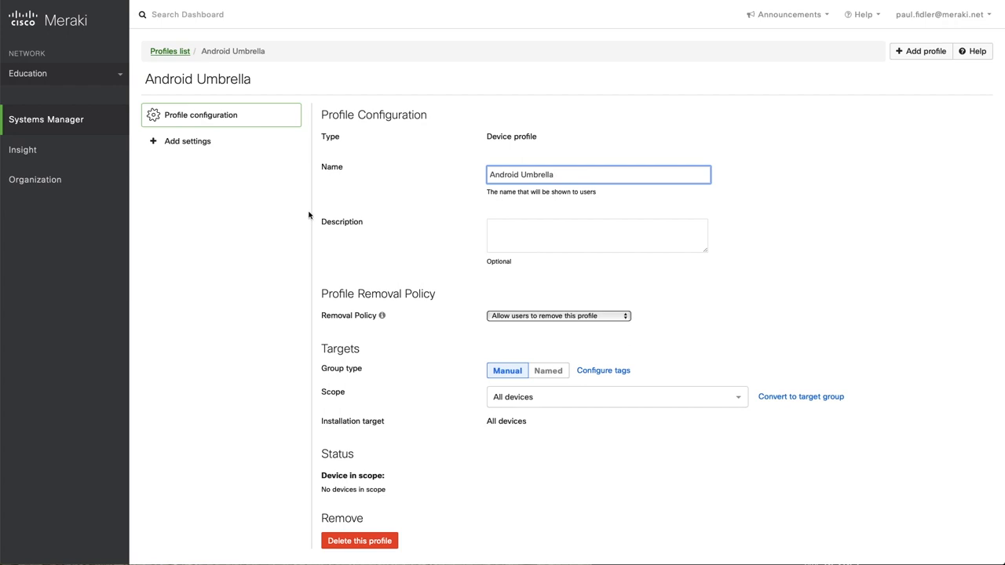
click(187, 141)
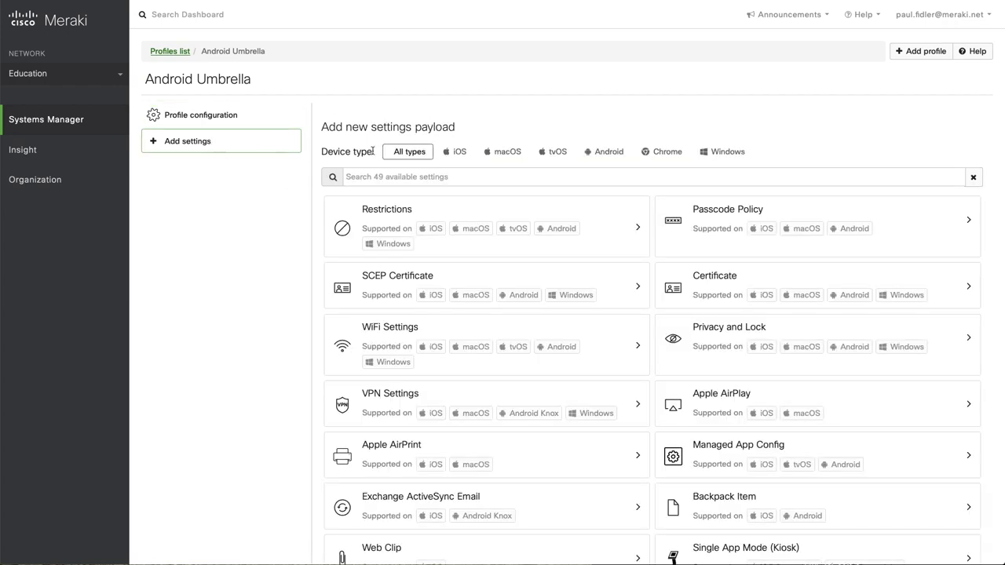
Save an Android AnyConnect managed app config with umbrella_org_id and umbrella_reg_token keys.
click(607, 152)
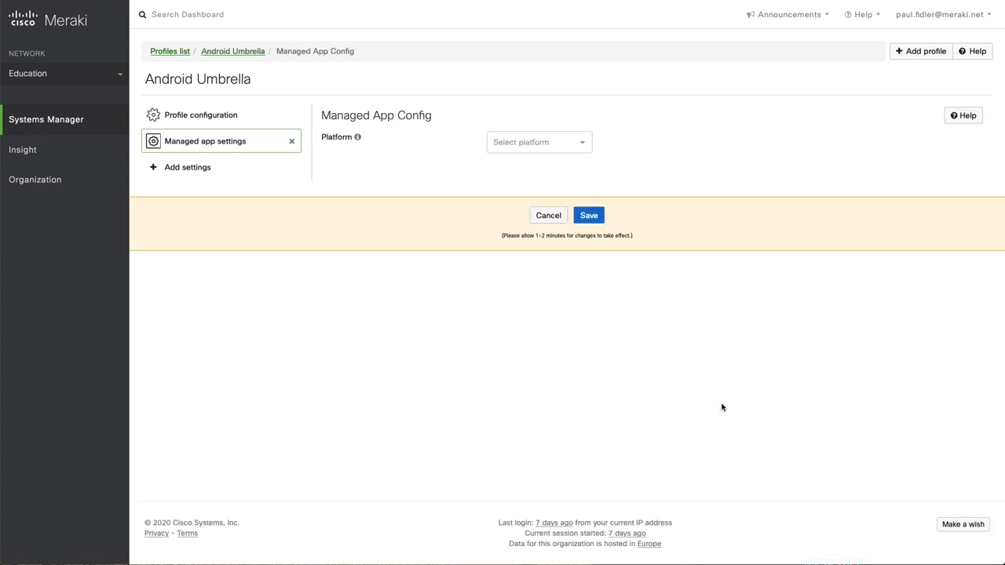
click(538, 142)
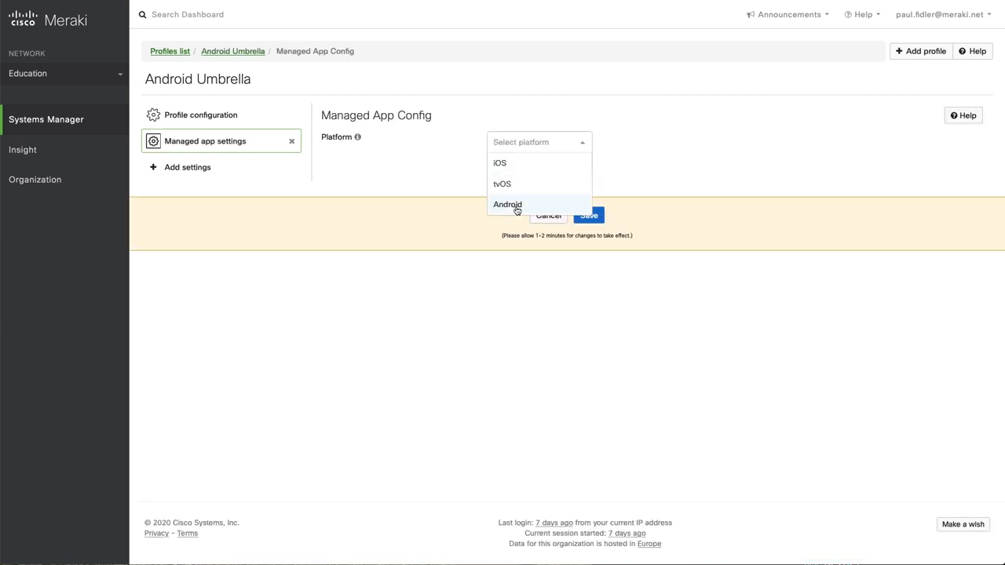
click(507, 204)
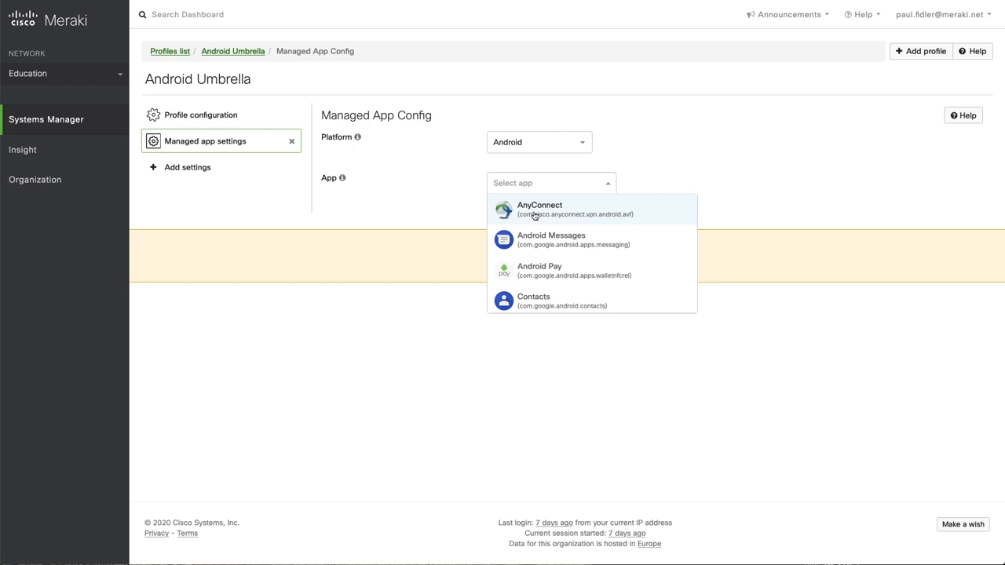
click(540, 209)
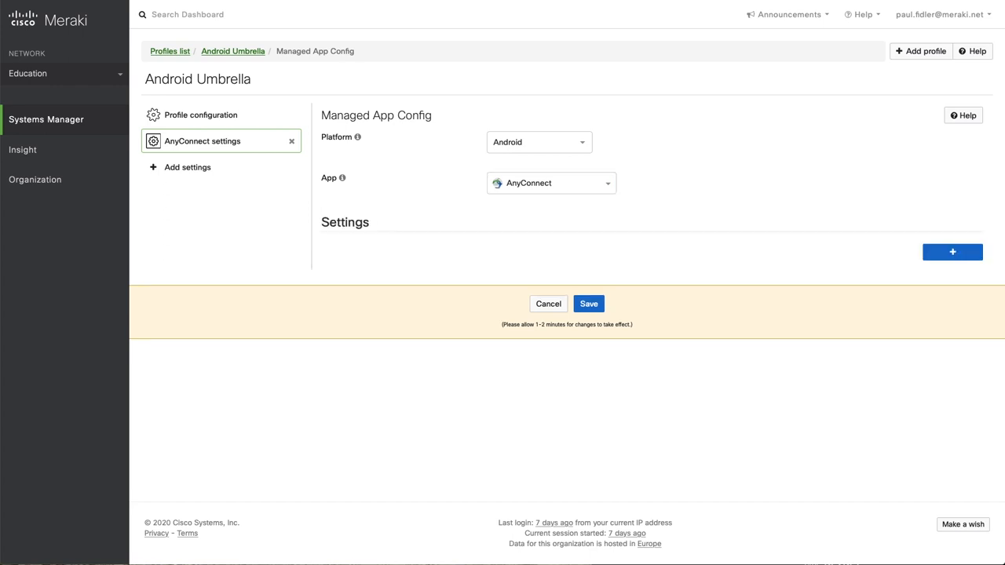
click(952, 252)
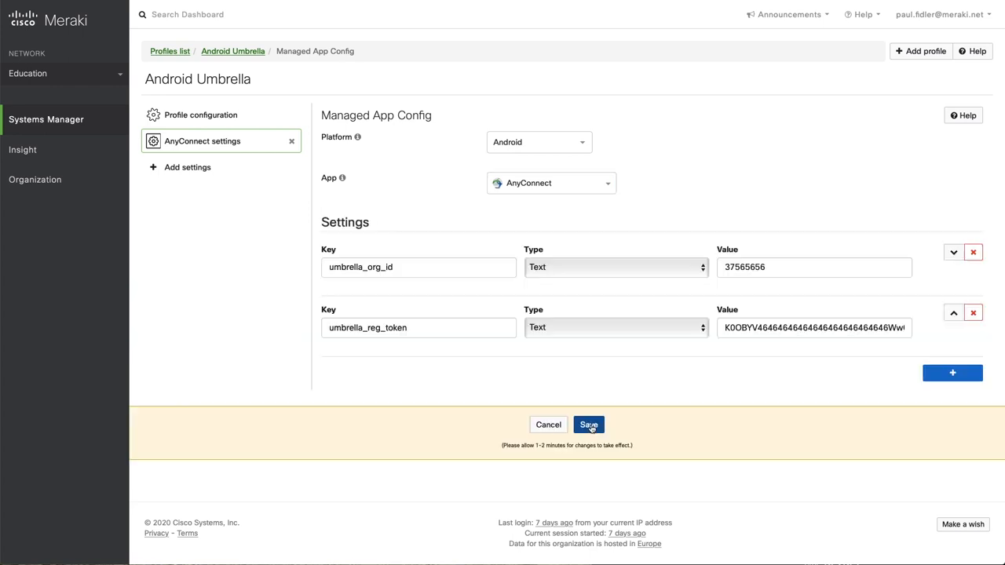
click(588, 425)
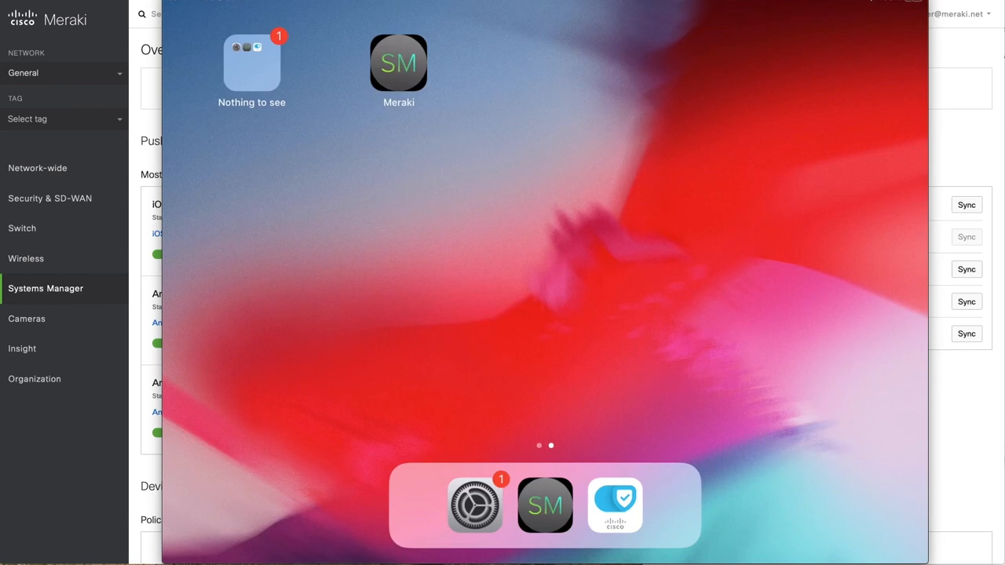
On the iPad, confirm Cisco Security Connector shows IPv4 and IPv6 protected by Umbrella.
click(398, 63)
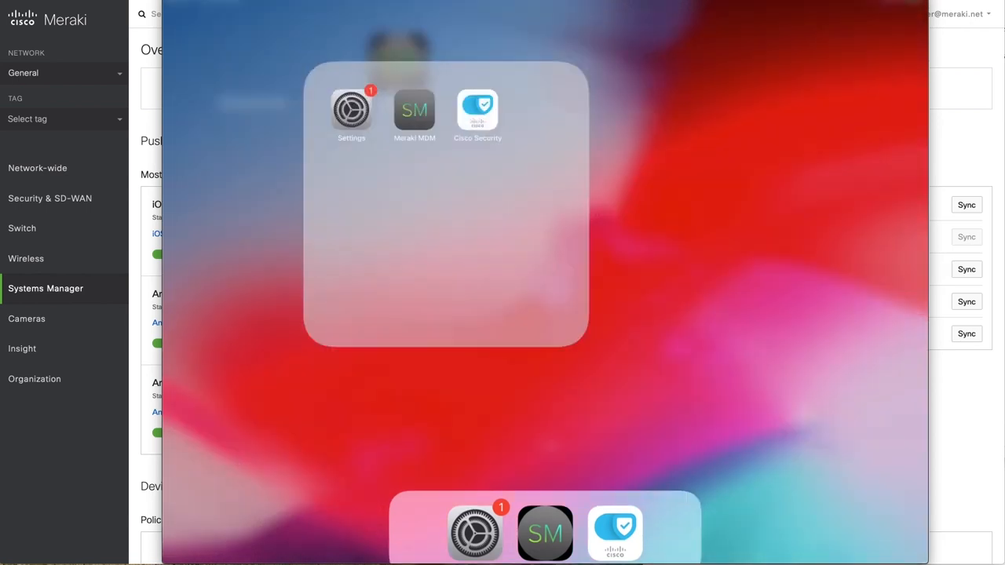
click(477, 110)
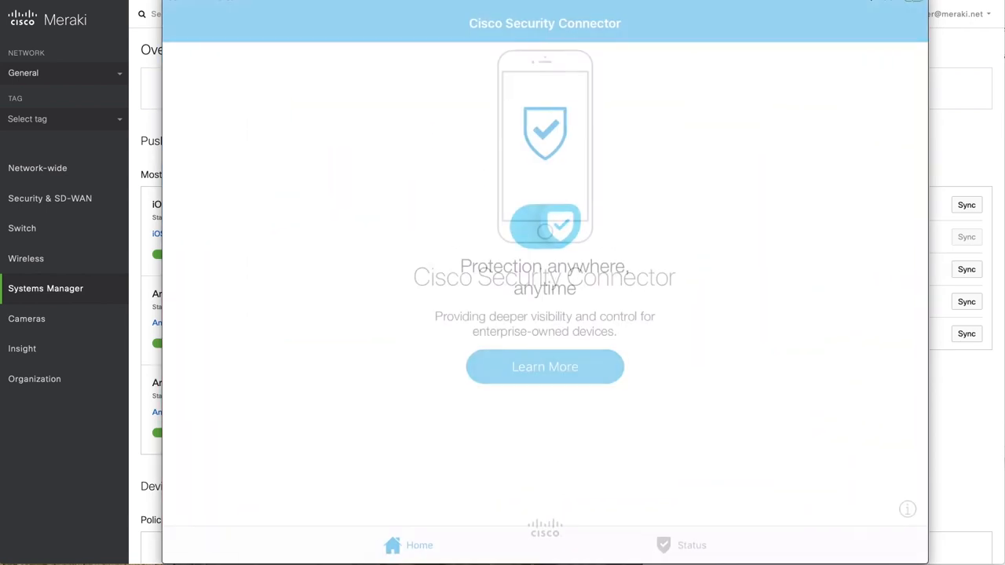
click(691, 545)
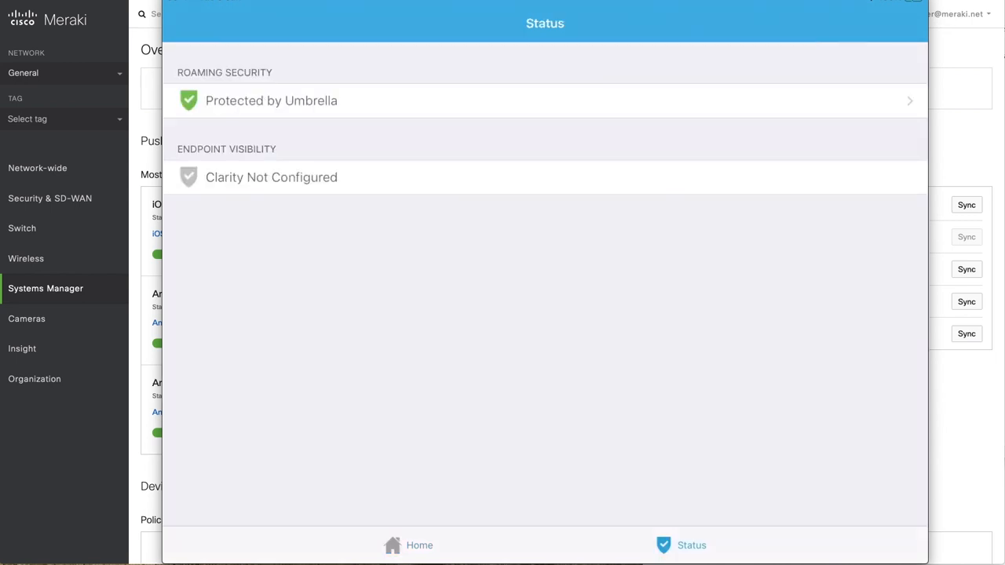
click(271, 101)
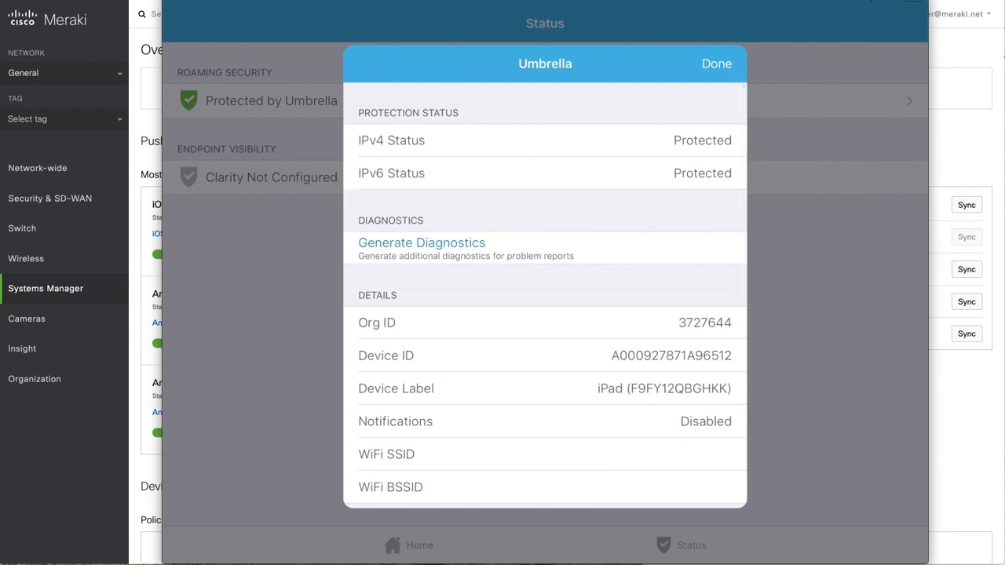
click(715, 63)
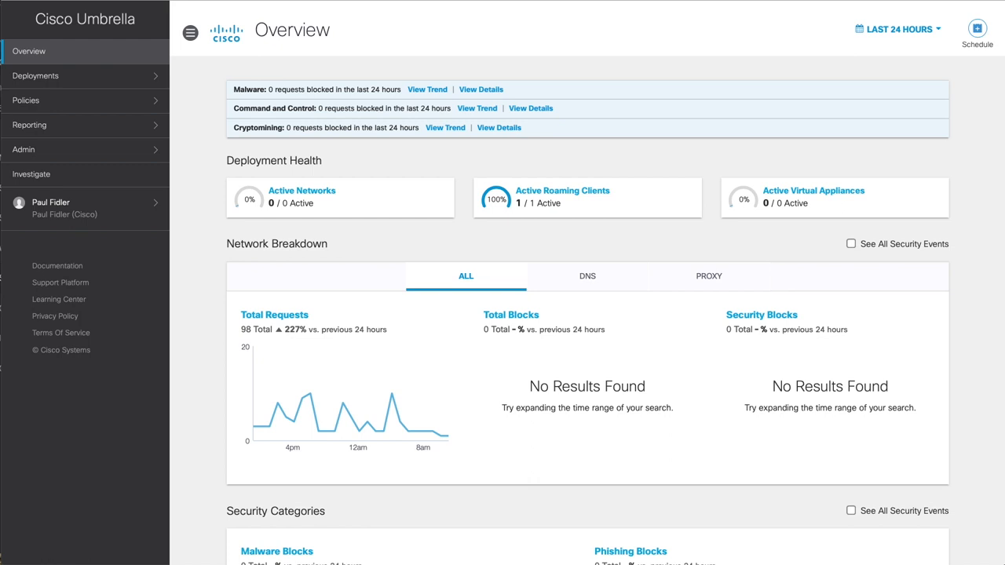
mouse_move(73, 86)
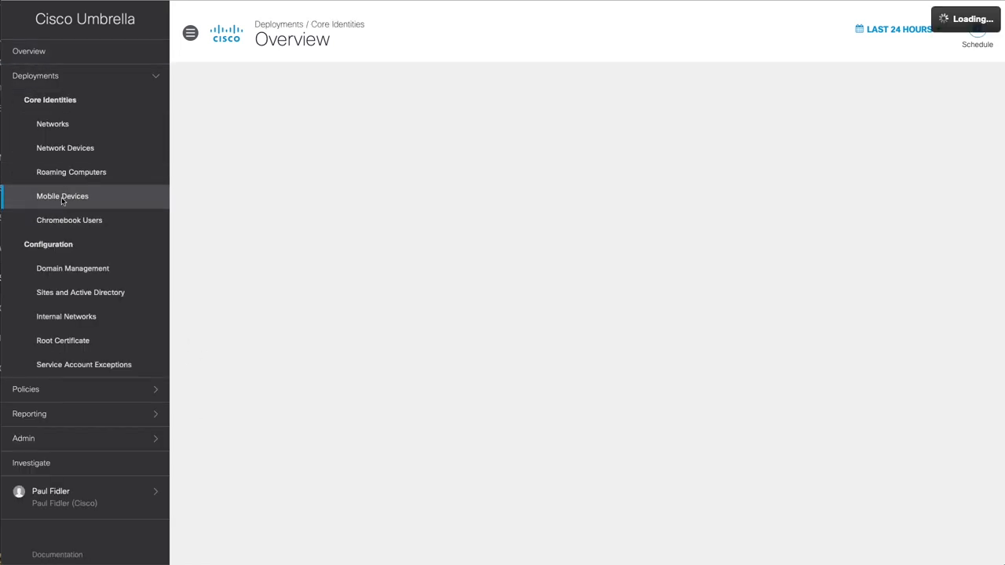
Open Core Identities > Mobile Devices to see the Meraki-managed iPad on iOS 12.1.1.
click(62, 197)
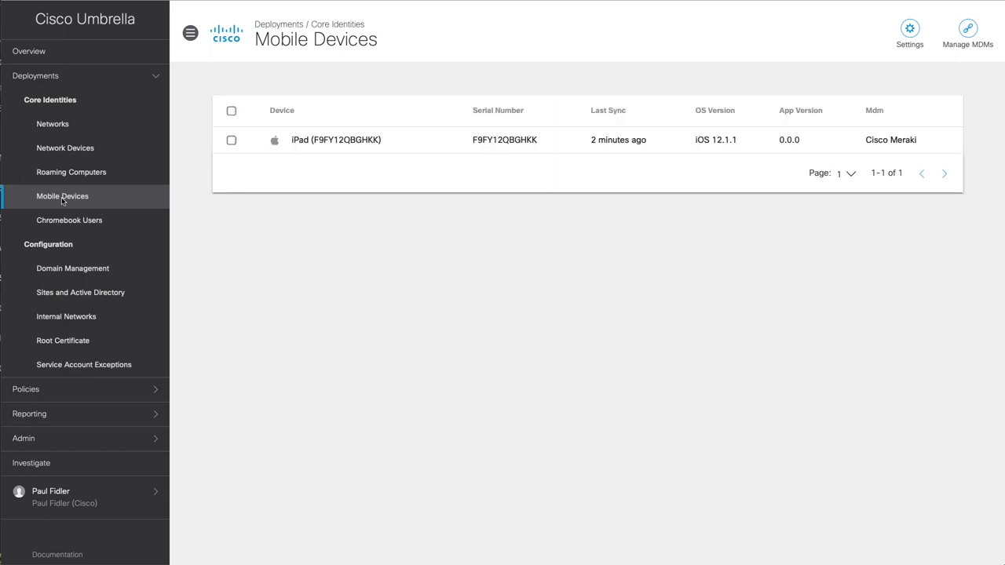
mouse_move(627, 173)
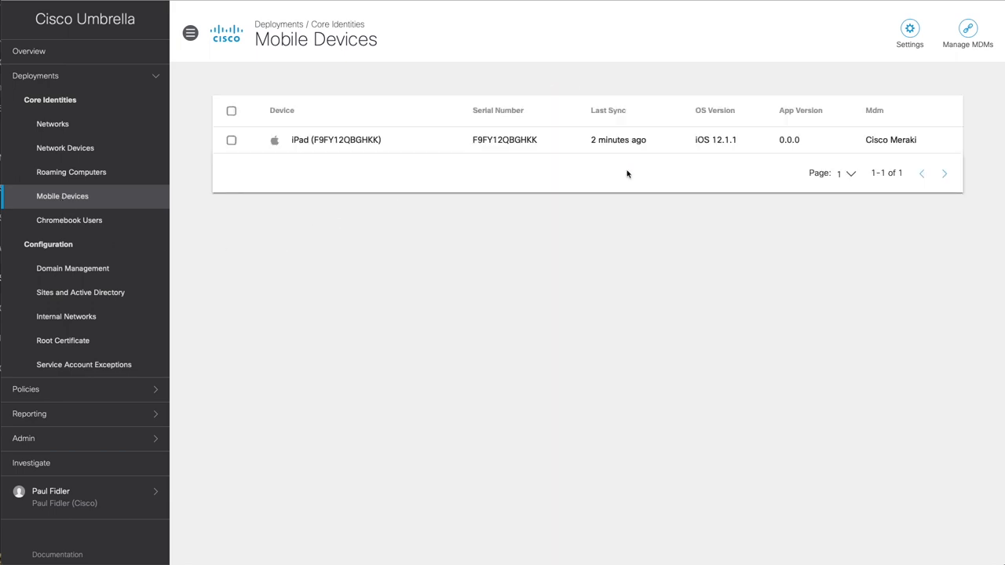
mouse_move(891, 152)
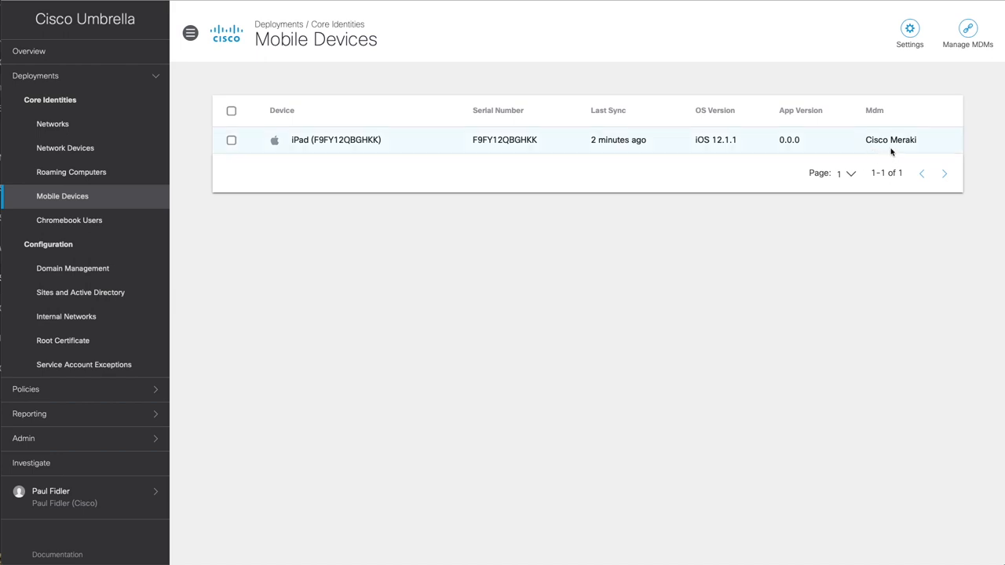
mouse_move(894, 152)
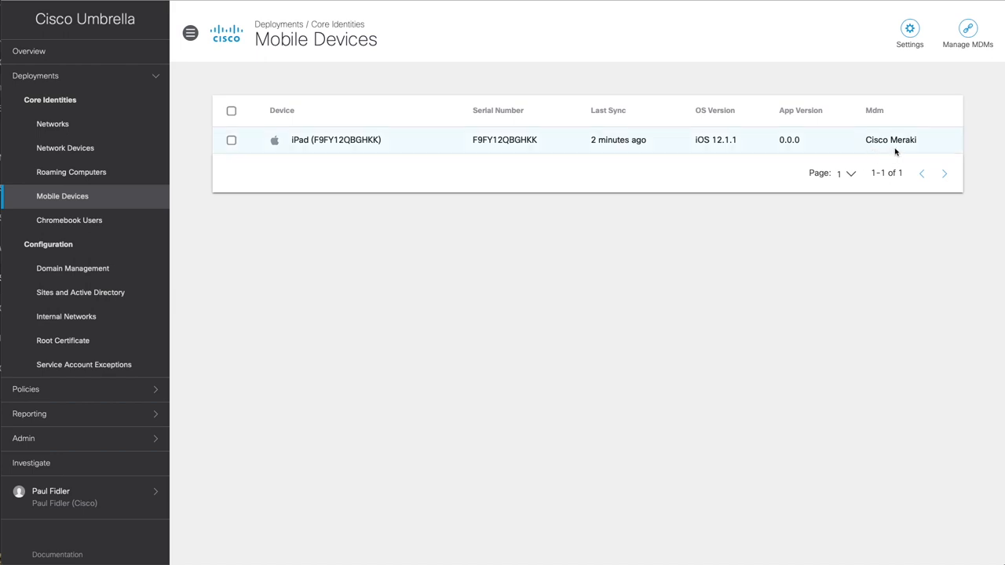